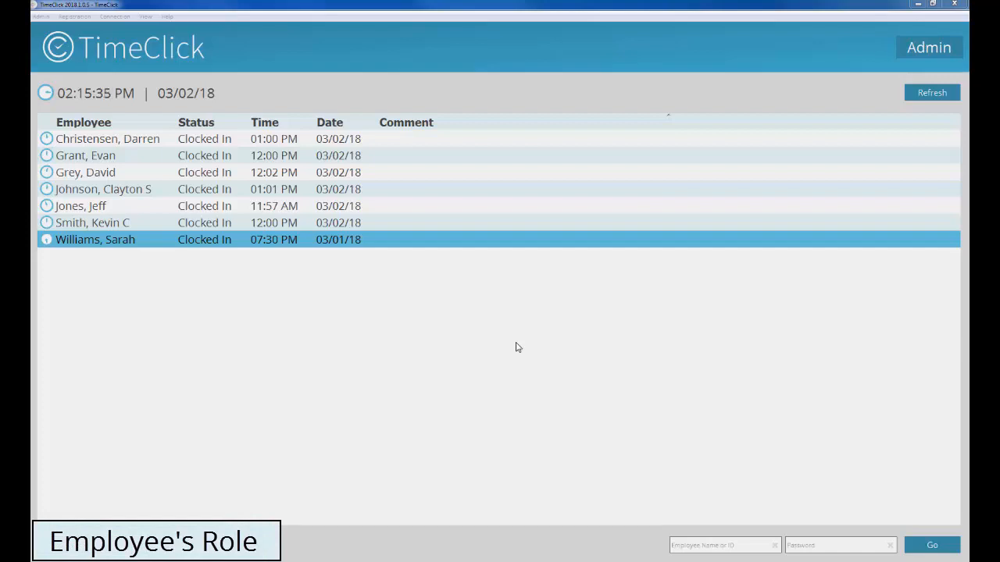
pyautogui.doubleClick(96, 239)
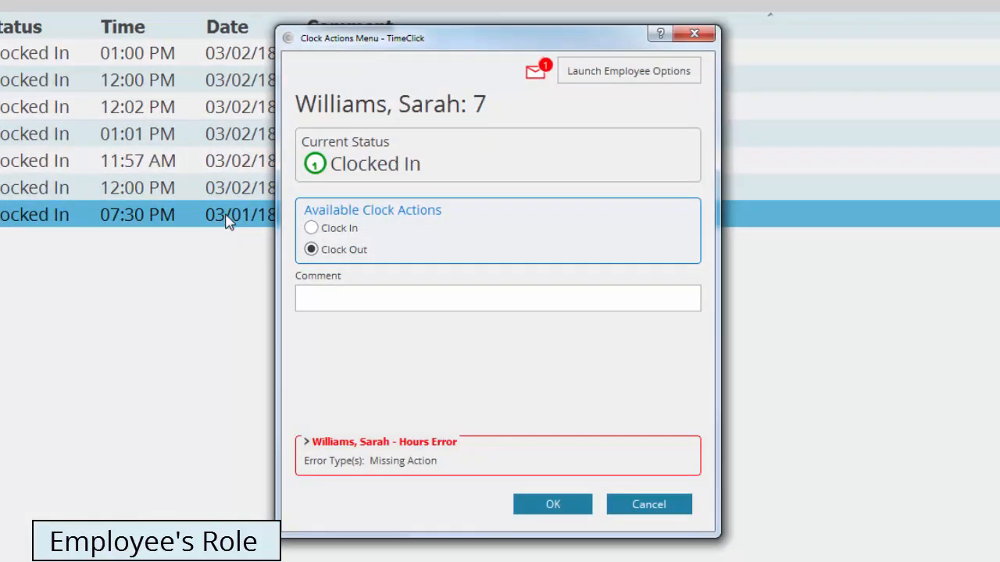
pyautogui.moveTo(245, 239)
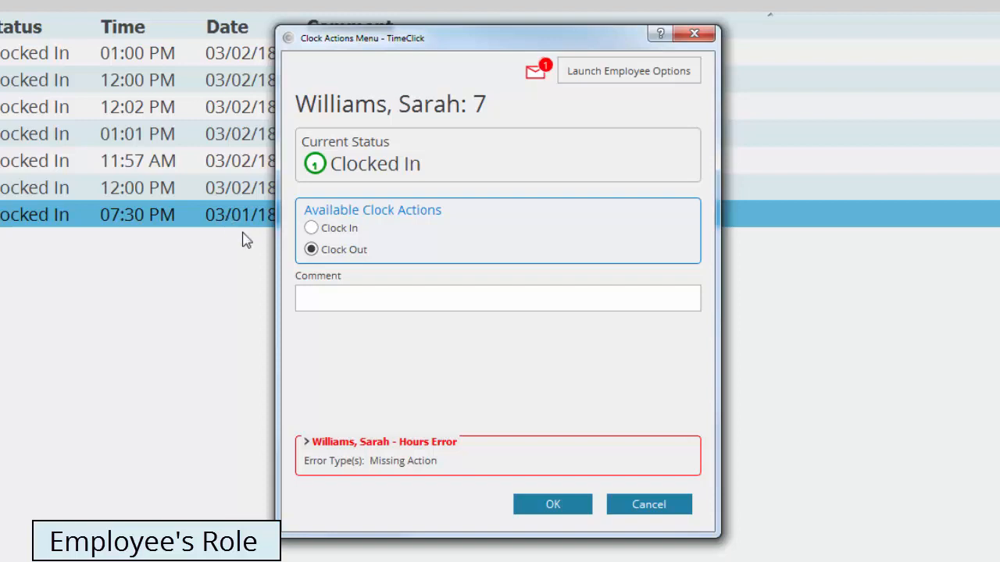
pyautogui.click(311, 227)
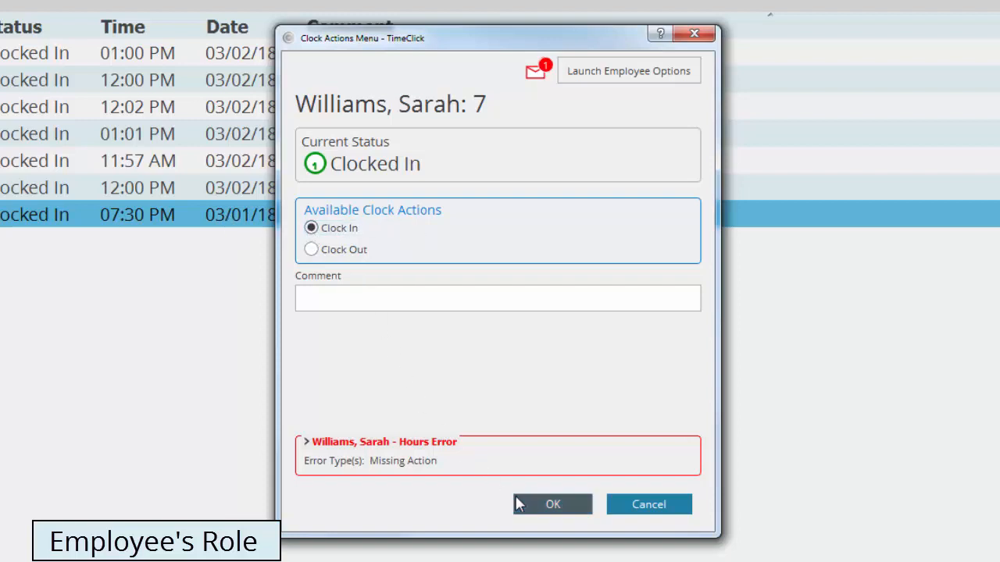
# - Confirm the clock-in and agree to submit a missed action request
pyautogui.click(552, 504)
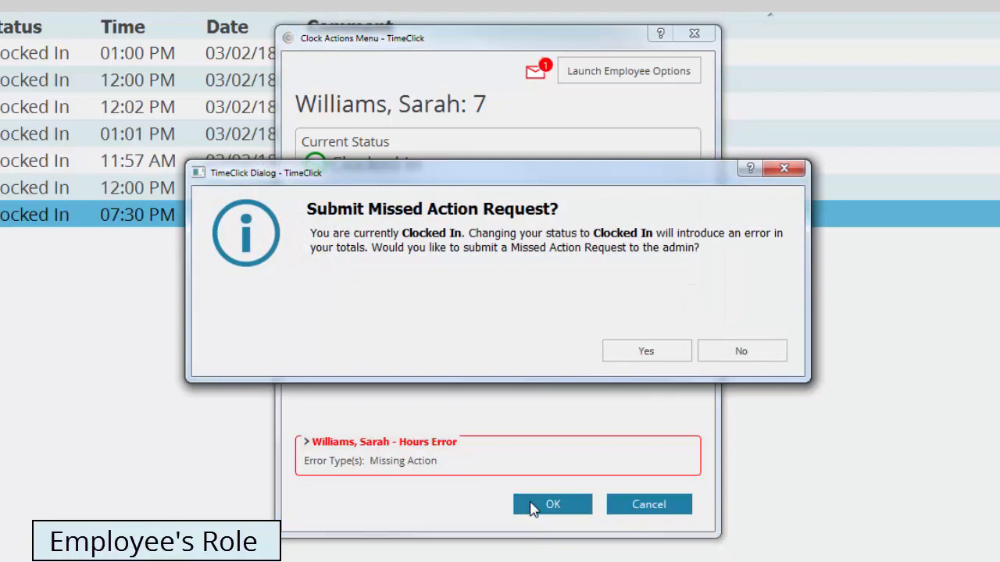
pyautogui.moveTo(537, 507)
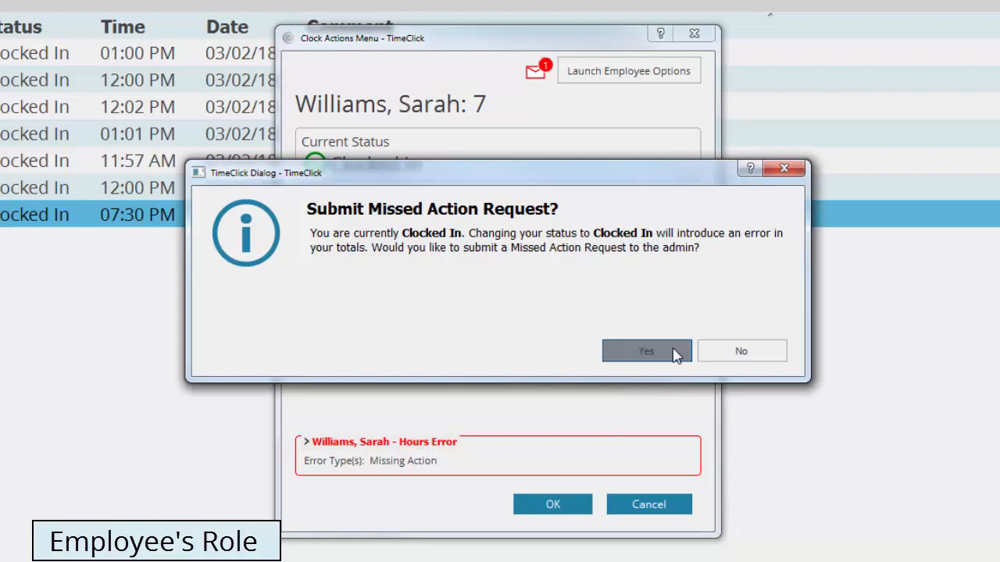
pyautogui.click(645, 351)
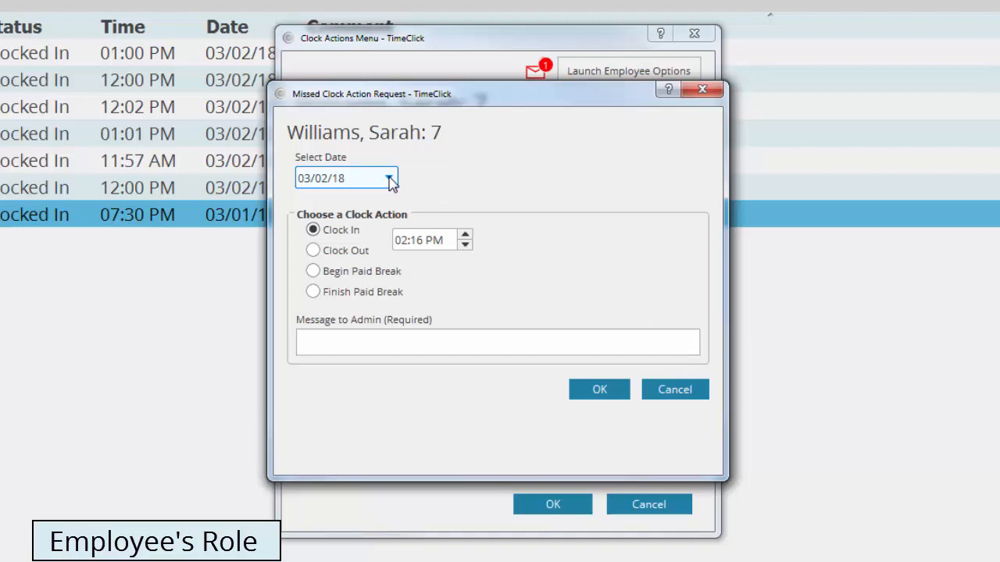
# - Send the request for a Clock Out at 10:11 PM on 03/01/18, message 'Forgot to Clock Out'
pyautogui.click(385, 177)
pyautogui.write('Forgot to Clock Ou')
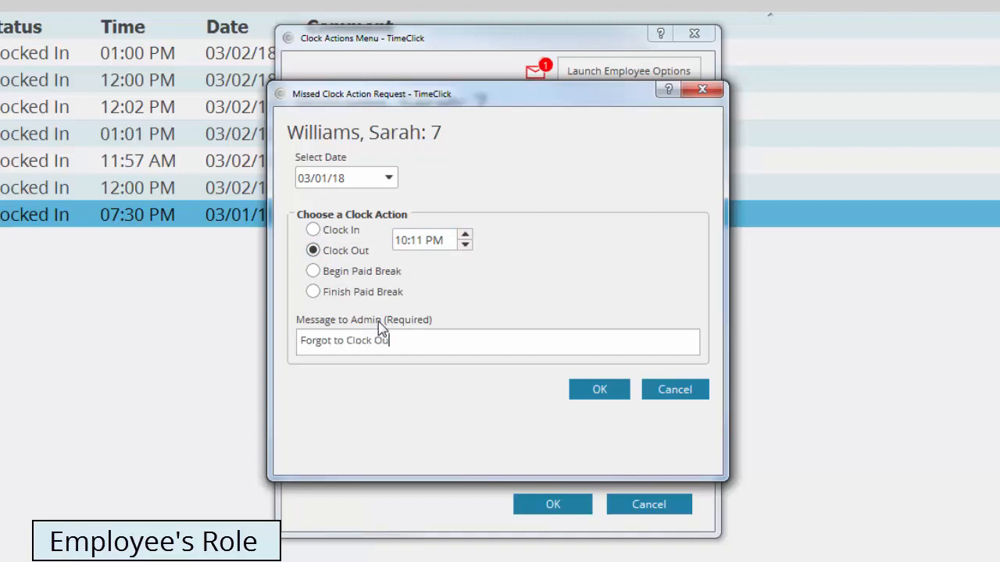
pyautogui.click(599, 389)
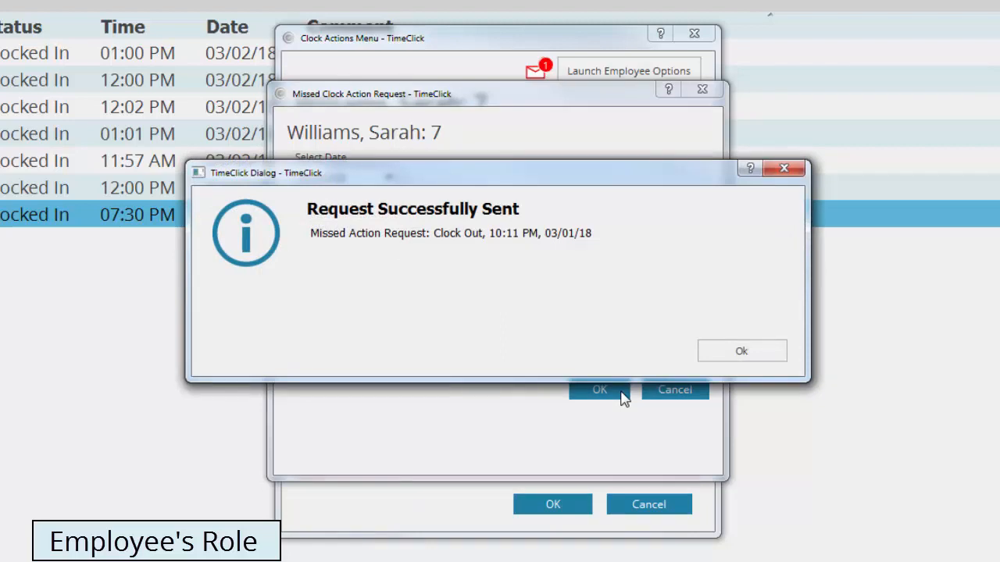
pyautogui.moveTo(741, 351)
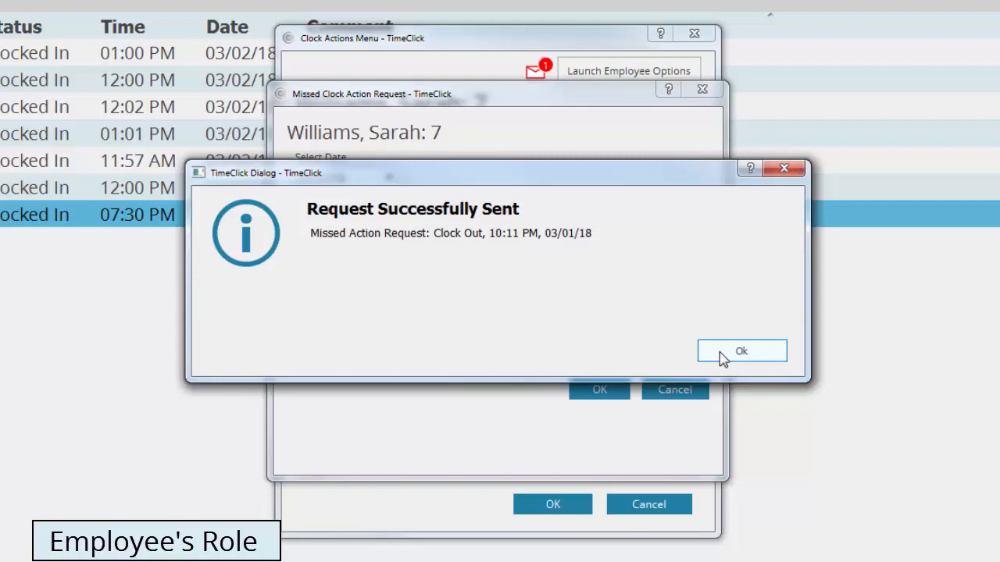
# - Dismiss the 'Request Successfully Sent' confirmation to return to the clock actions
pyautogui.click(741, 350)
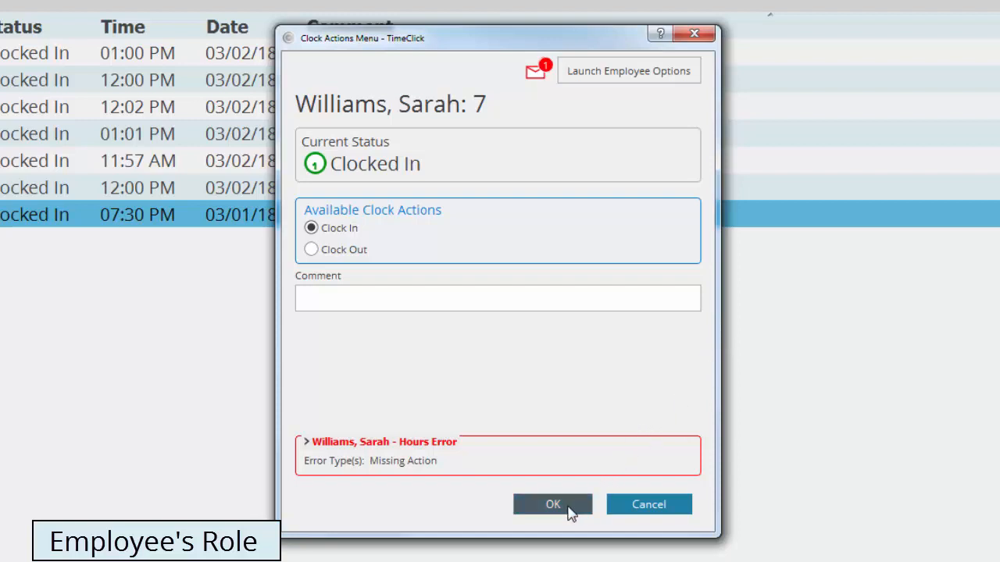
pyautogui.click(552, 504)
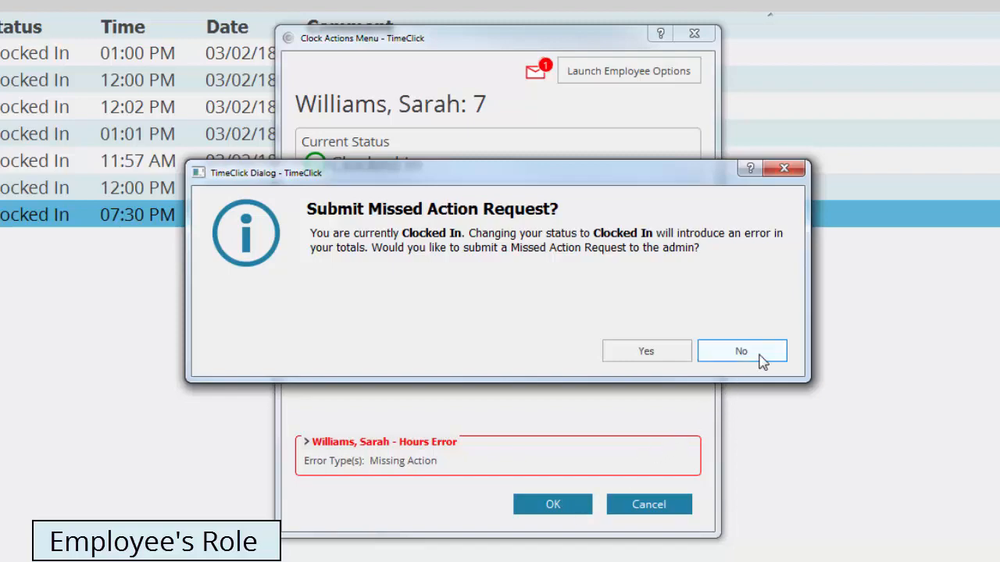
pyautogui.click(740, 351)
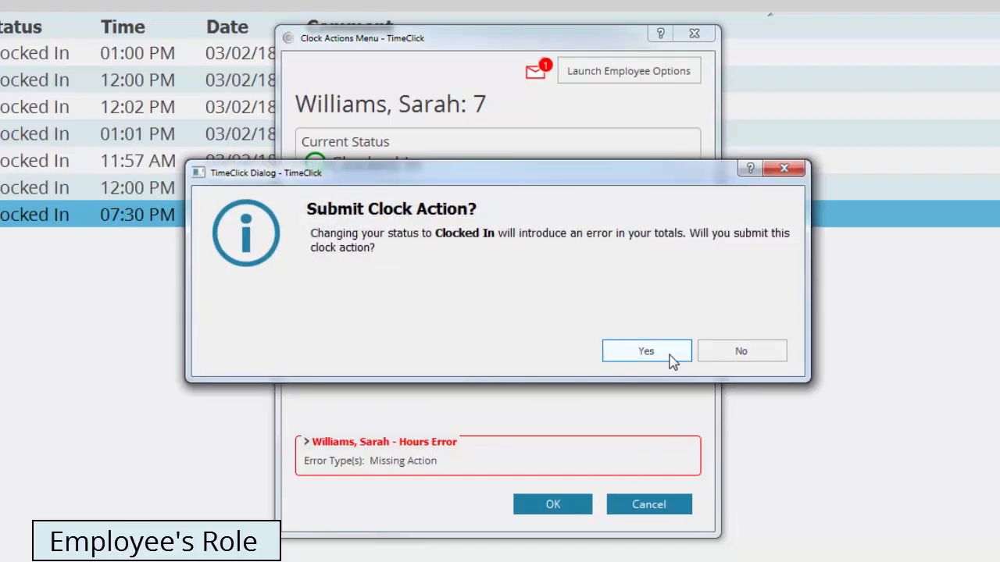
pyautogui.click(646, 351)
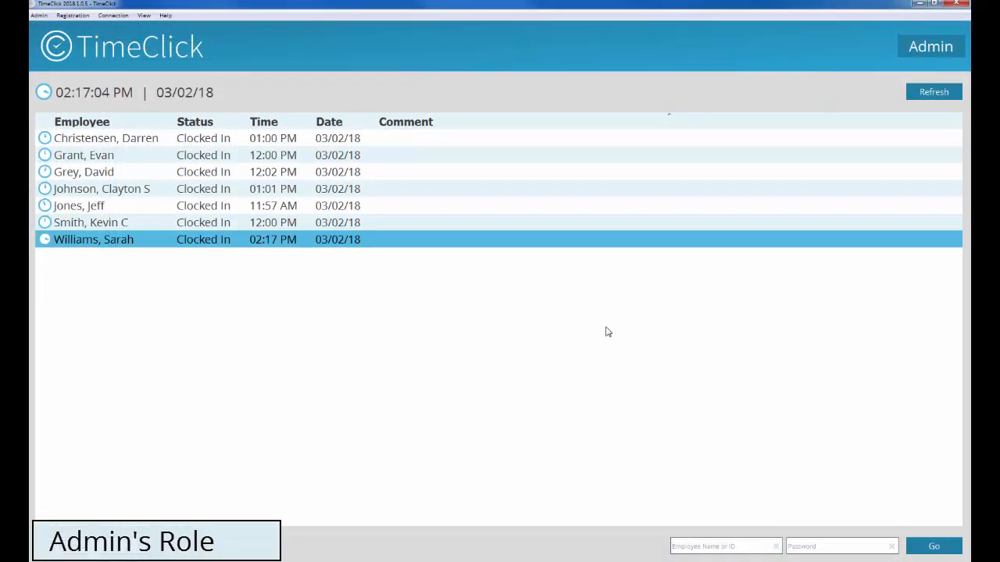
# - From Dashboard Messages, approve the 10:11 PM clock-out request and send the automated notice
pyautogui.click(930, 46)
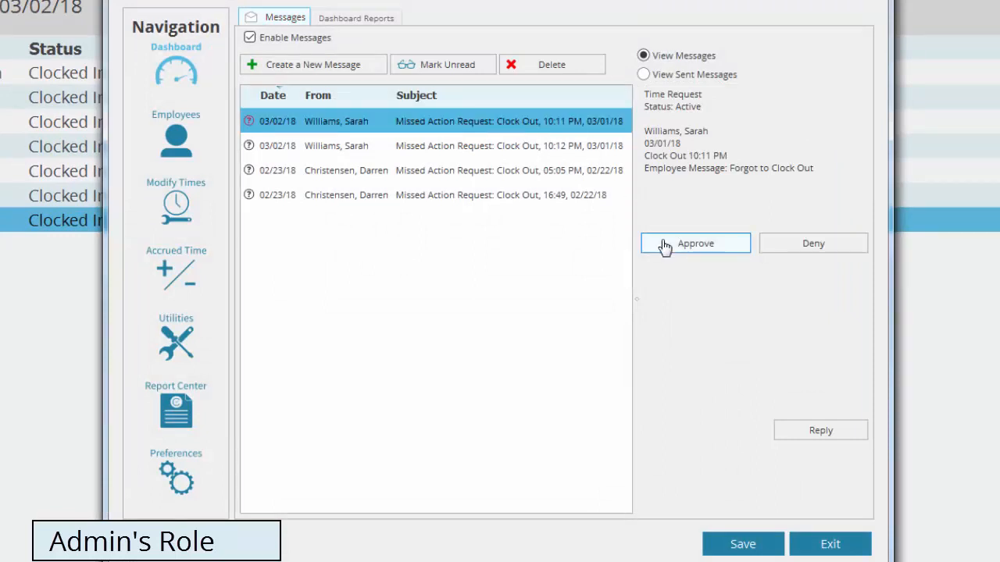
pyautogui.click(695, 243)
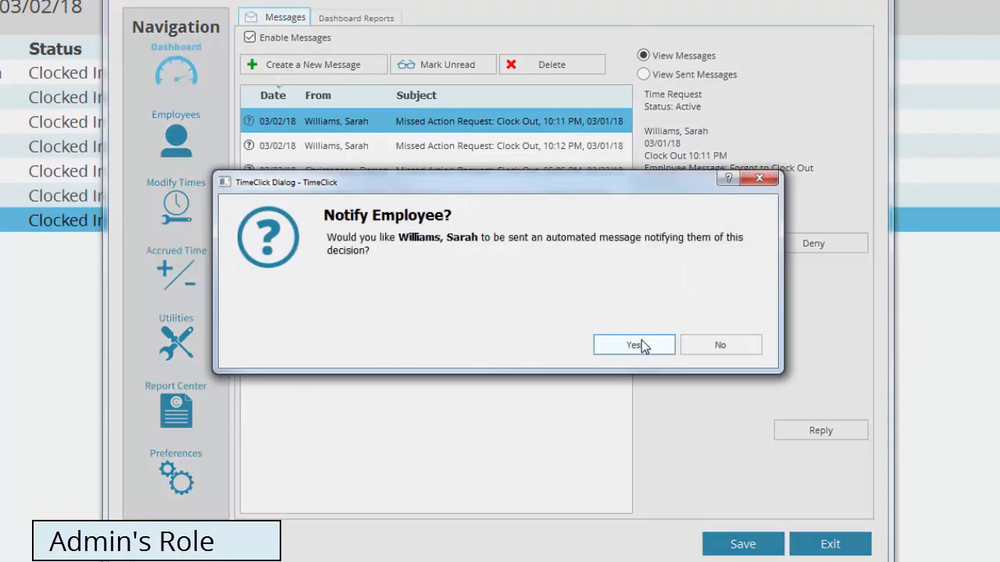
pyautogui.click(634, 344)
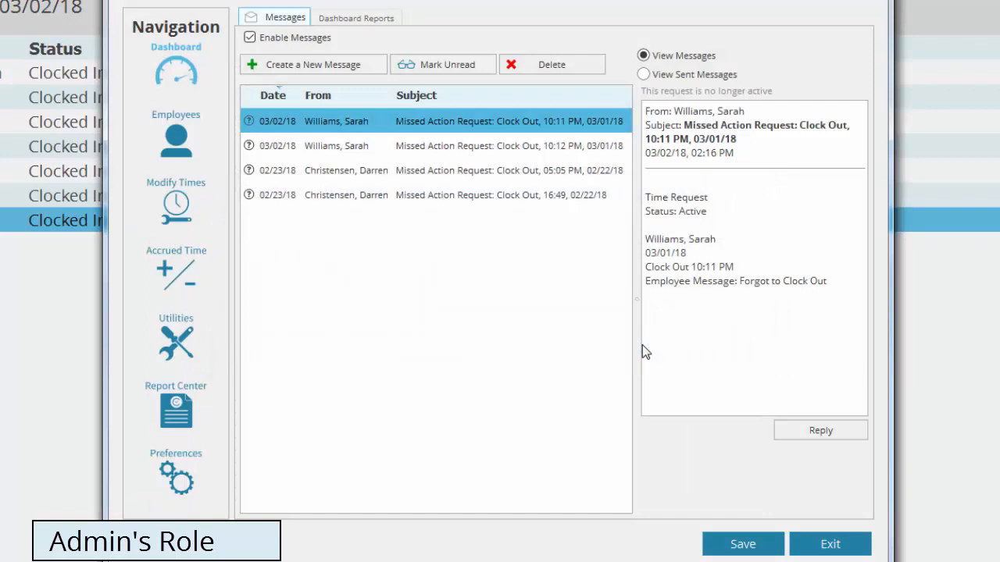